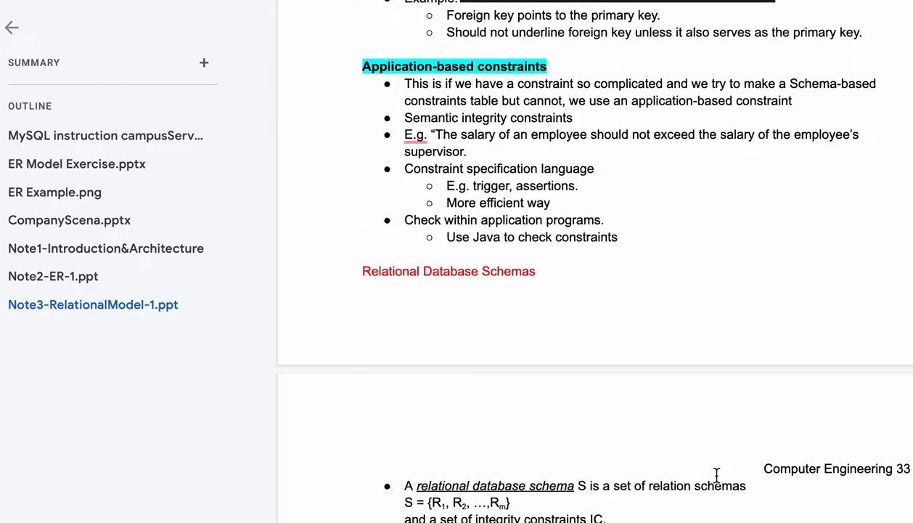
{"action": "scroll", "scroll_direction": "down", "scroll_amount": 3}
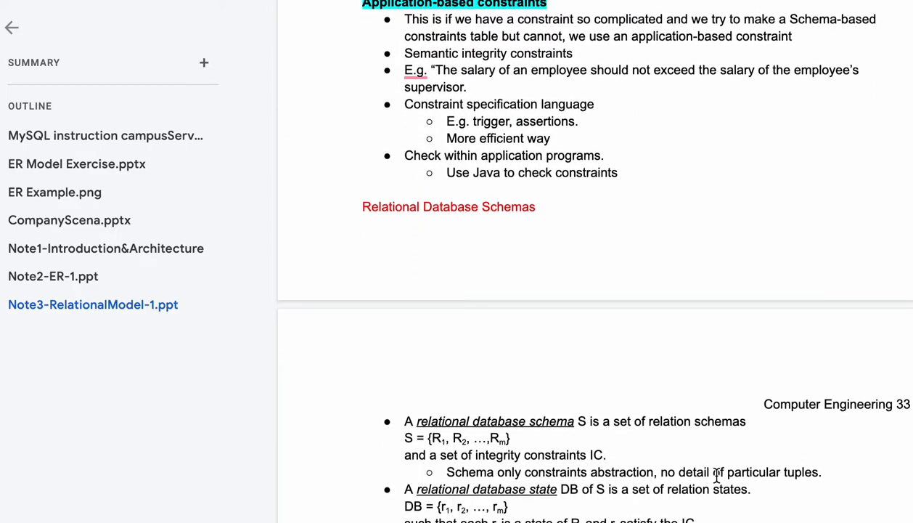
{"action": "scroll", "scroll_direction": "down", "scroll_amount": 3}
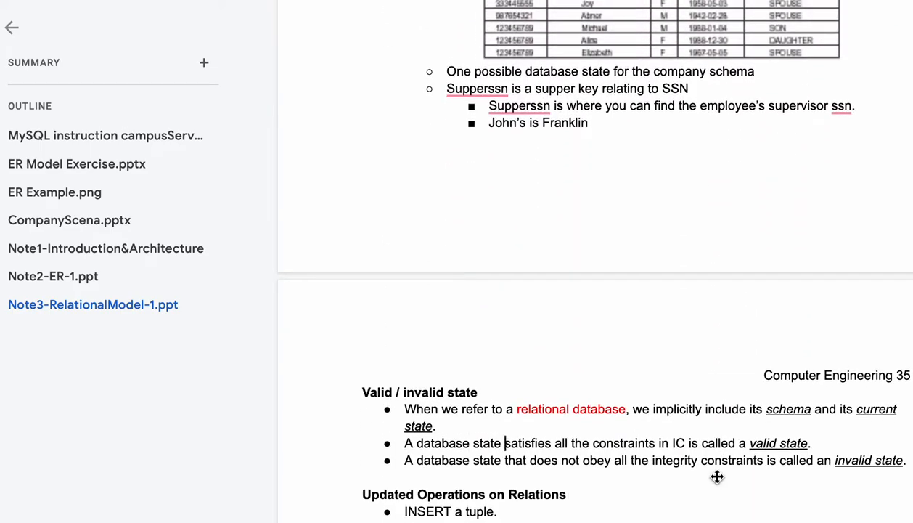
{"action": "scroll", "scroll_direction": "down", "scroll_amount": 3}
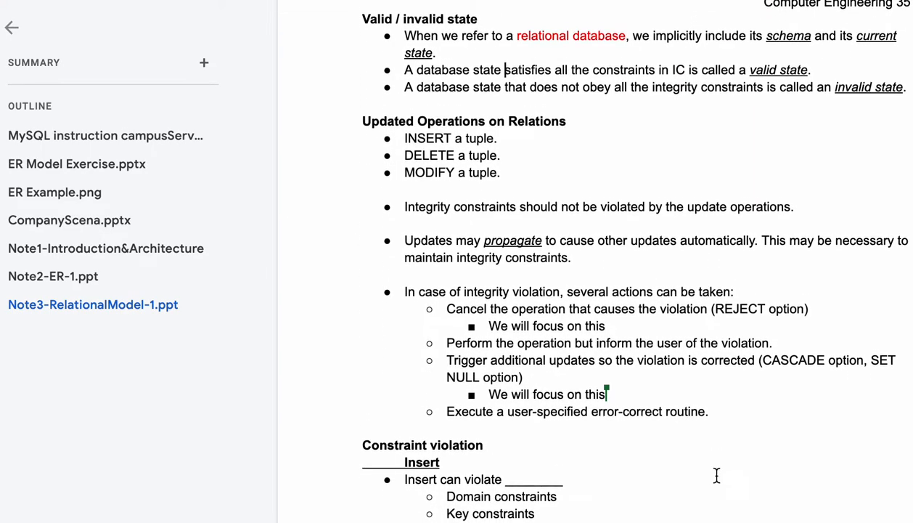
{"action": "scroll", "scroll_direction": "up", "scroll_amount": 3}
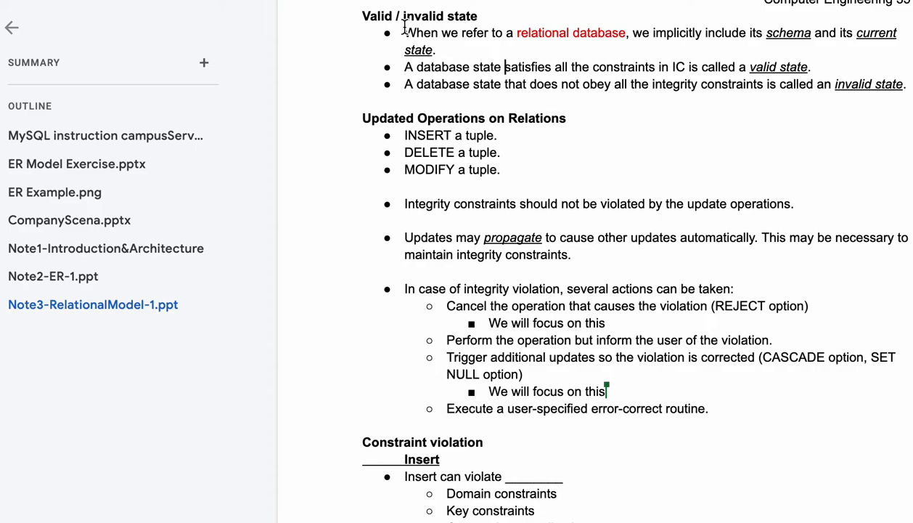
{"action": "mouse_move", "coordinate": [533, 32]}
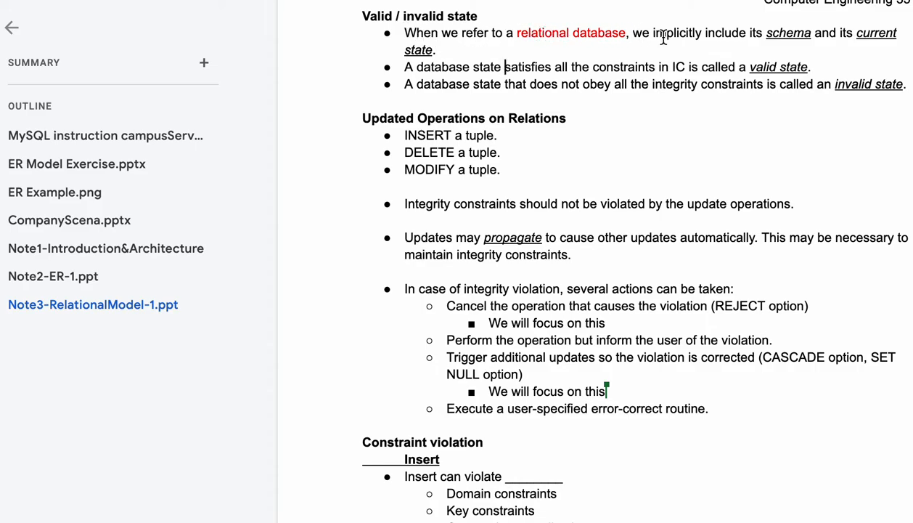
{"action": "mouse_move", "coordinate": [827, 43]}
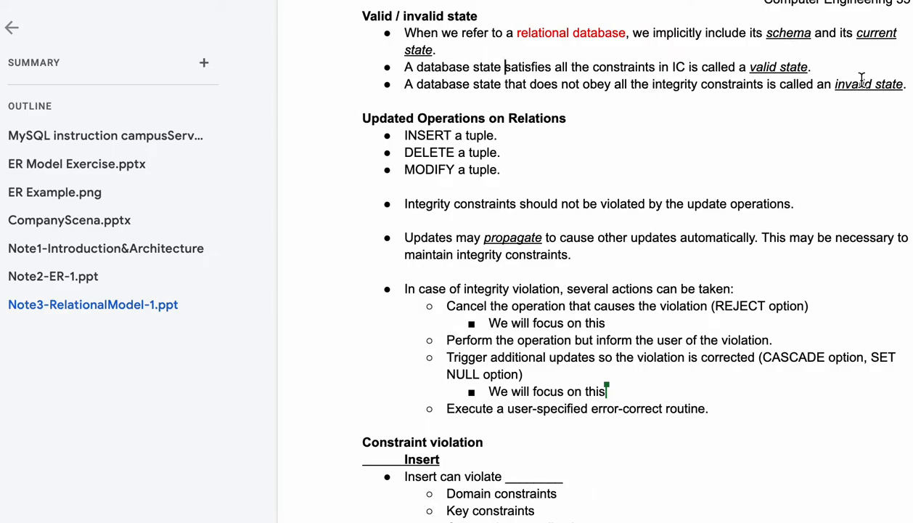
{"action": "mouse_move", "coordinate": [517, 107]}
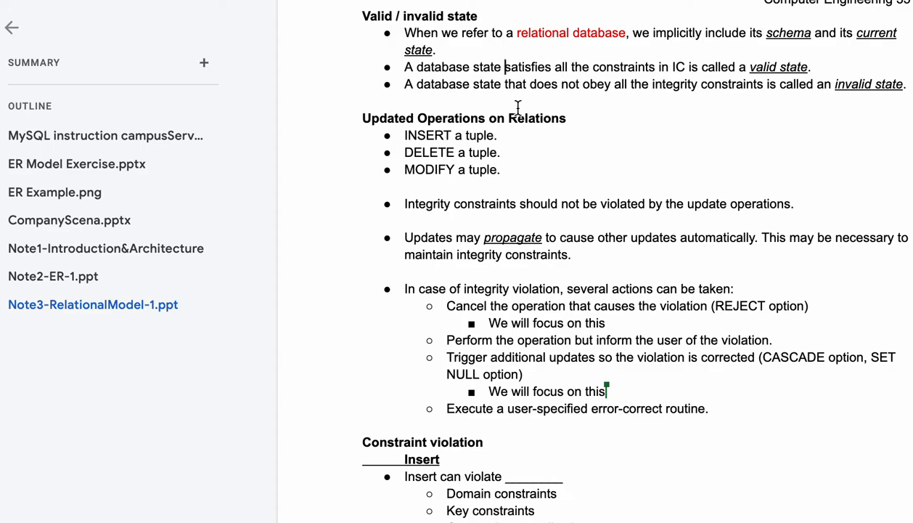
{"action": "mouse_move", "coordinate": [697, 53]}
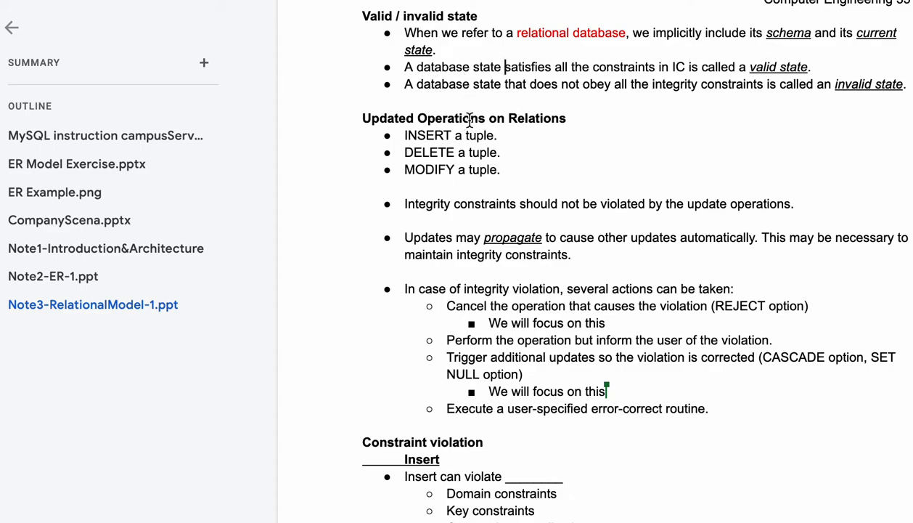
{"action": "mouse_move", "coordinate": [548, 94]}
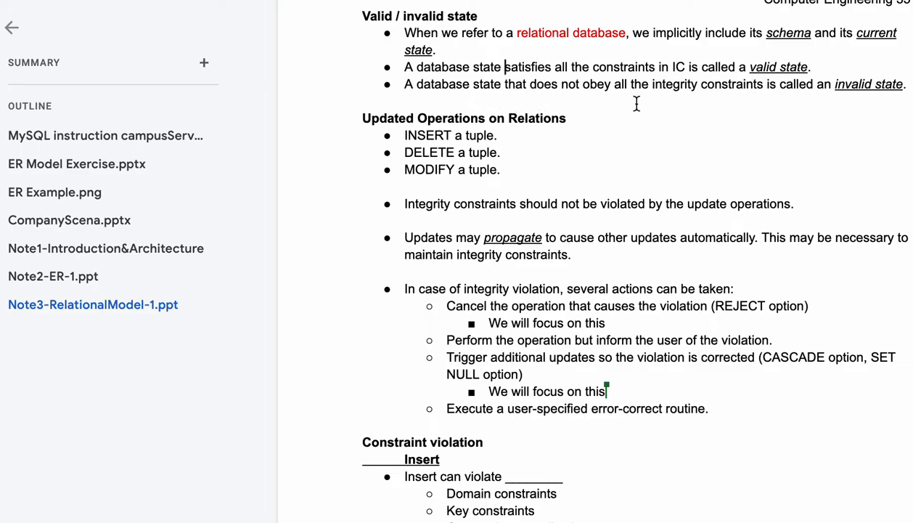
{"action": "mouse_move", "coordinate": [417, 131]}
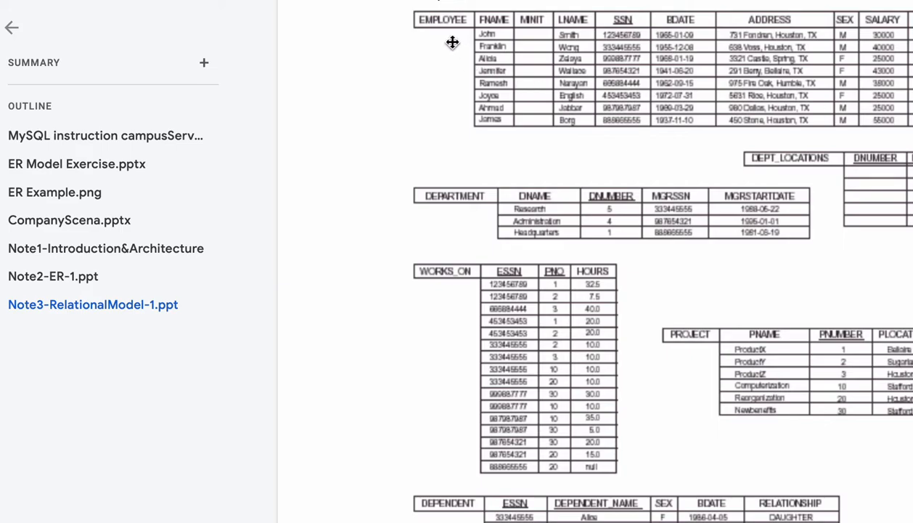
{"action": "mouse_move", "coordinate": [475, 444]}
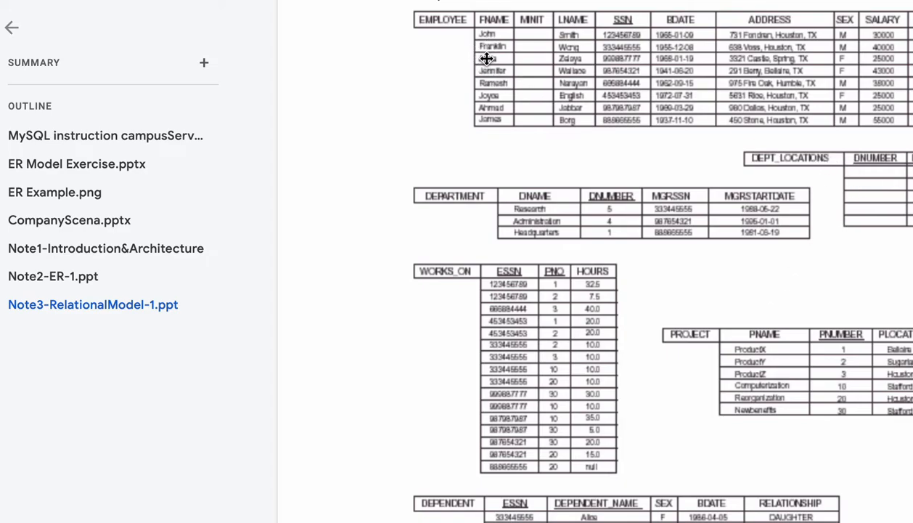
{"action": "mouse_move", "coordinate": [472, 56]}
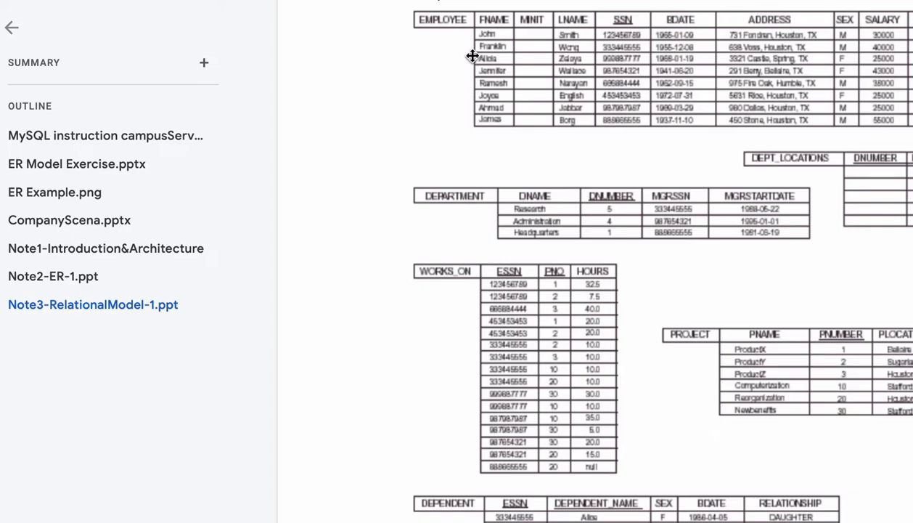
{"action": "mouse_move", "coordinate": [549, 116]}
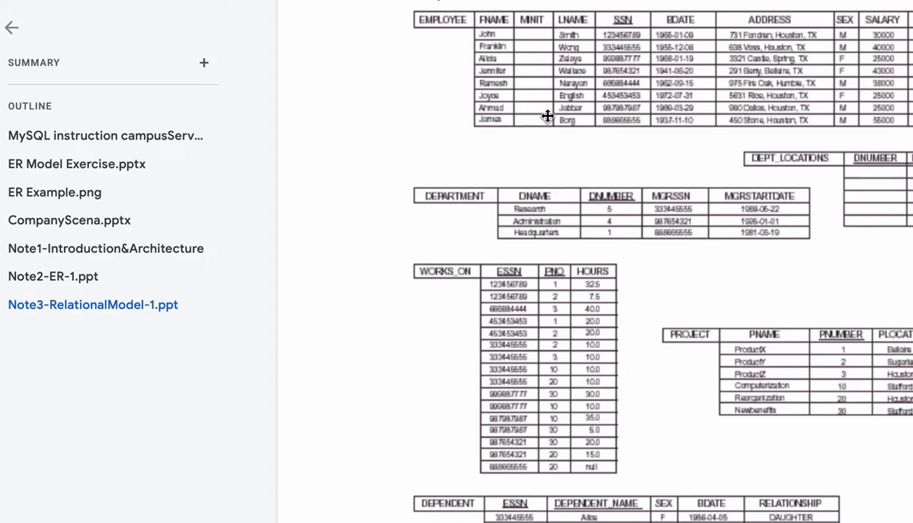
{"action": "scroll", "scroll_direction": "down", "scroll_amount": 3}
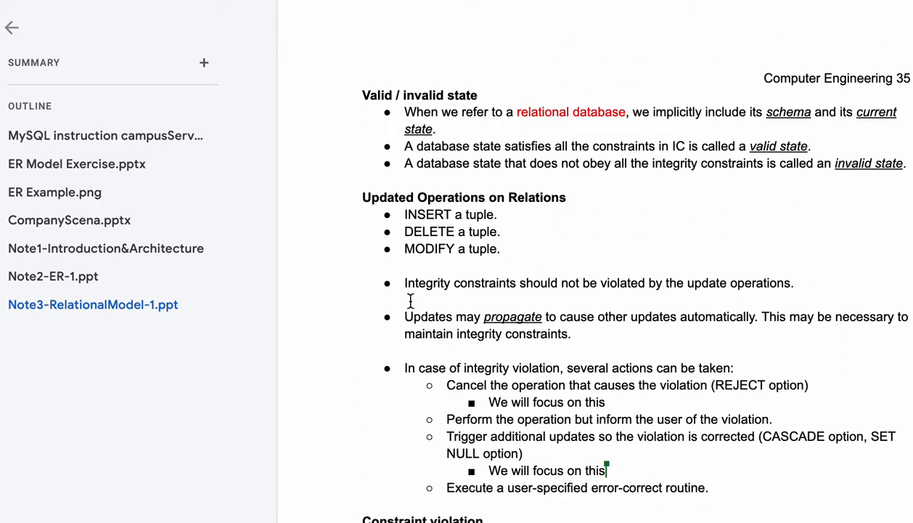
{"action": "mouse_move", "coordinate": [659, 277]}
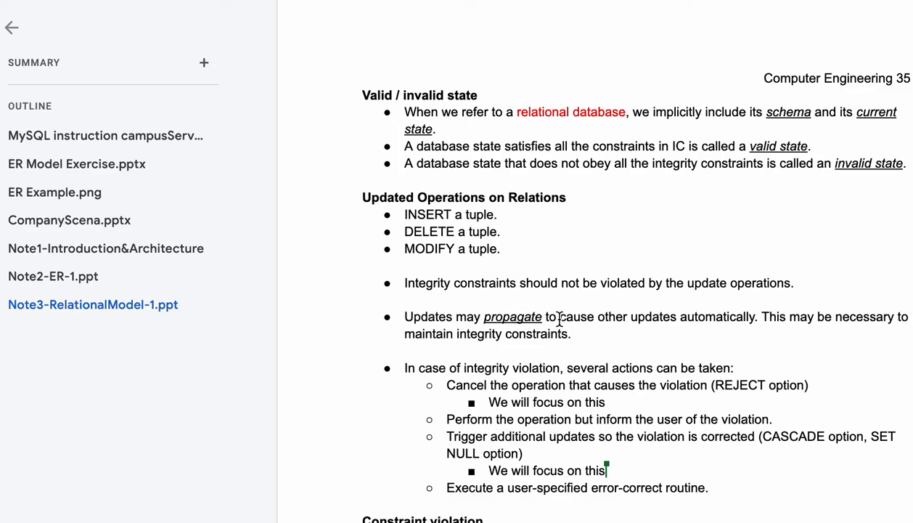
{"action": "mouse_move", "coordinate": [714, 307]}
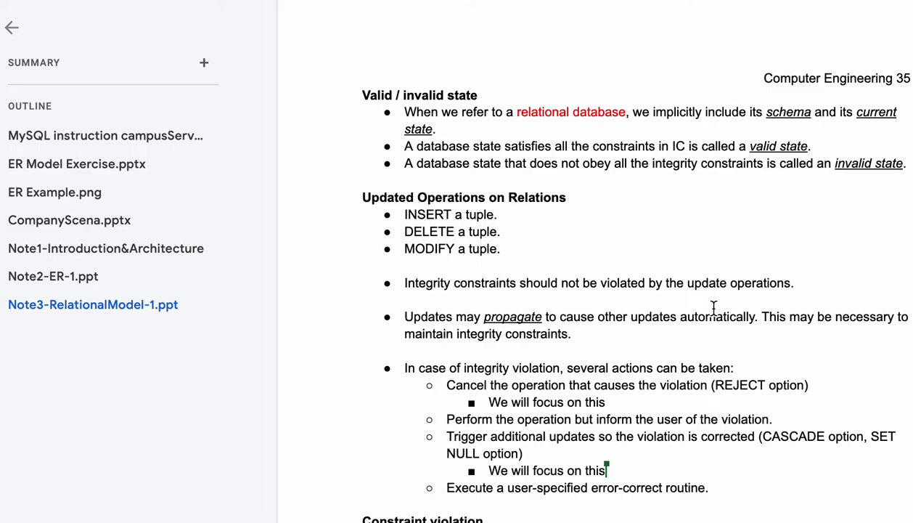
{"action": "mouse_move", "coordinate": [498, 334]}
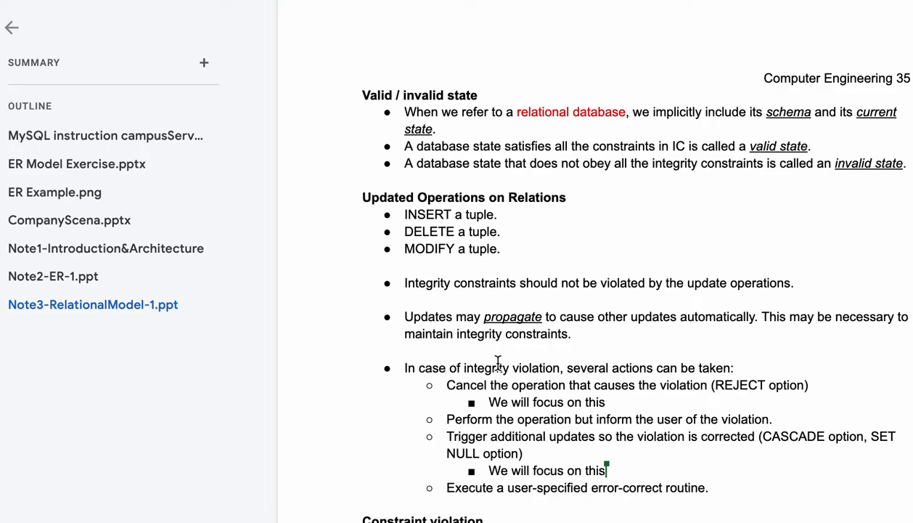
{"action": "mouse_move", "coordinate": [492, 402]}
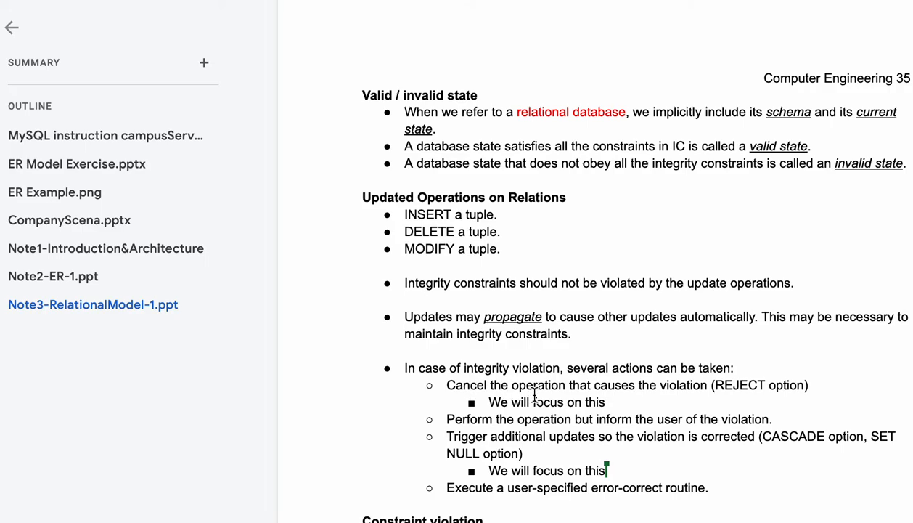
{"action": "mouse_move", "coordinate": [646, 398]}
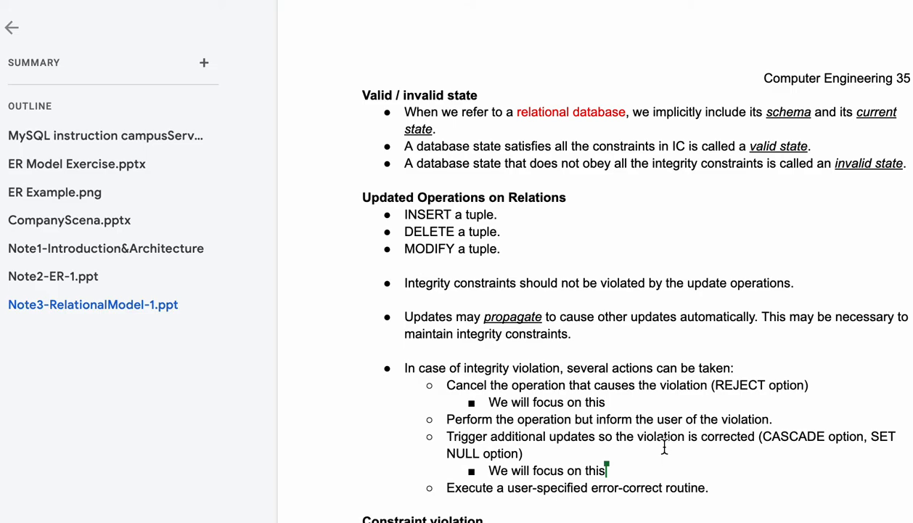
{"action": "mouse_move", "coordinate": [485, 482]}
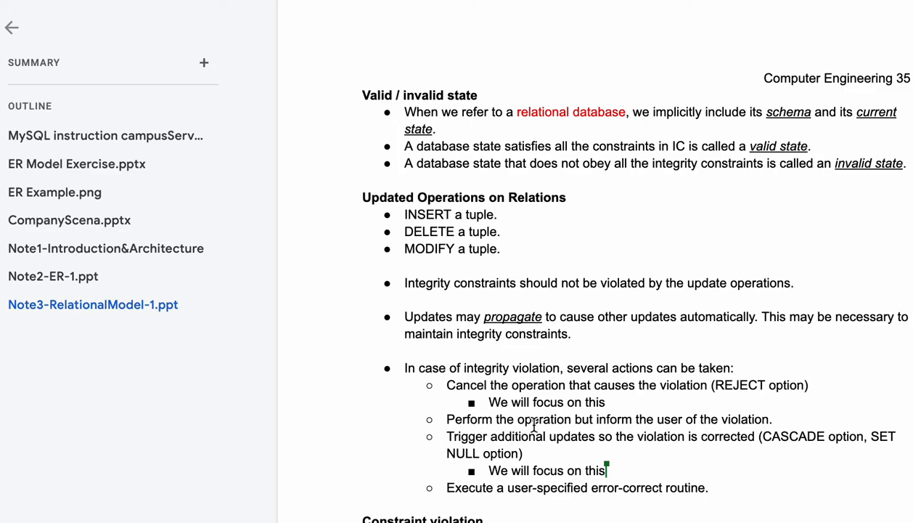
{"action": "mouse_move", "coordinate": [619, 410]}
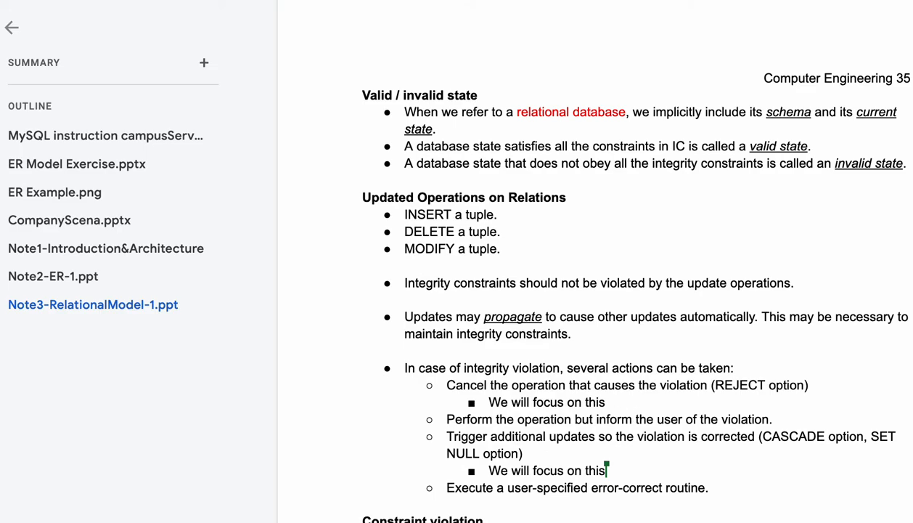
{"action": "mouse_move", "coordinate": [529, 492]}
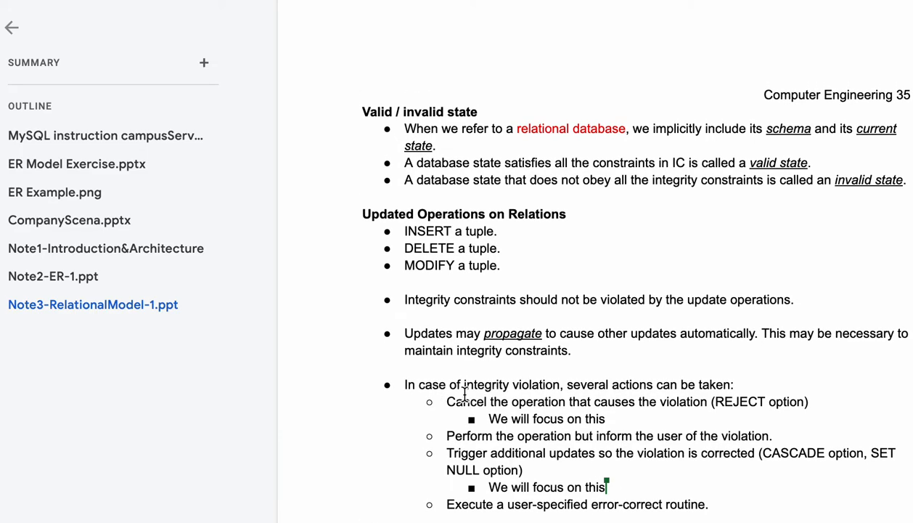
{"action": "mouse_move", "coordinate": [506, 275]}
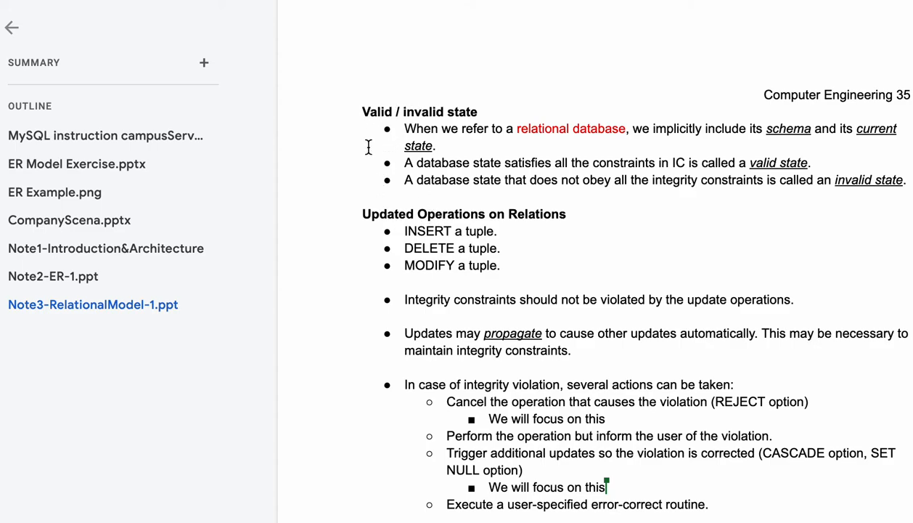
{"action": "scroll", "scroll_direction": "down", "scroll_amount": 3}
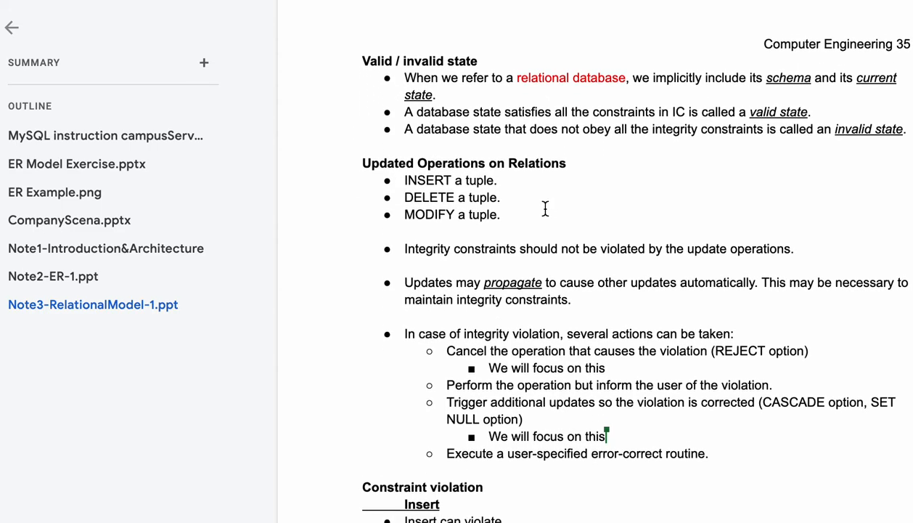
{"action": "scroll", "scroll_direction": "down", "scroll_amount": 3}
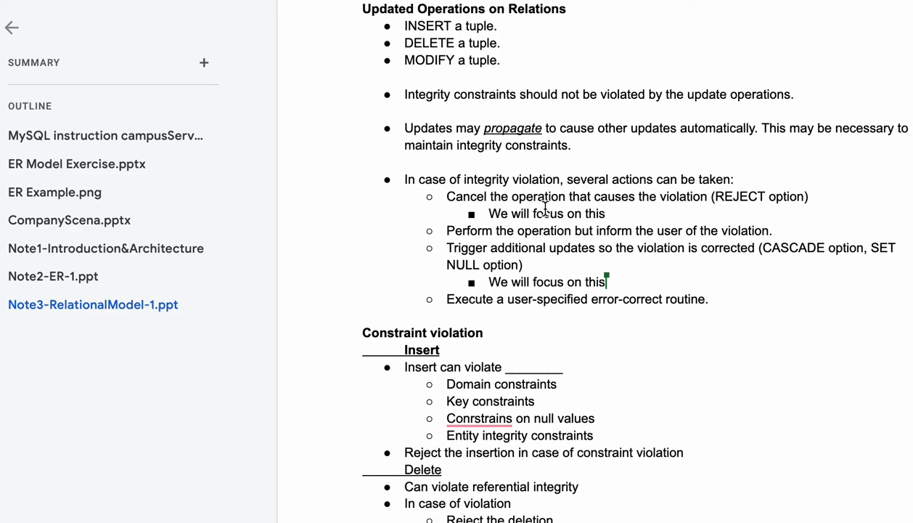
{"action": "scroll", "scroll_direction": "down", "scroll_amount": 3}
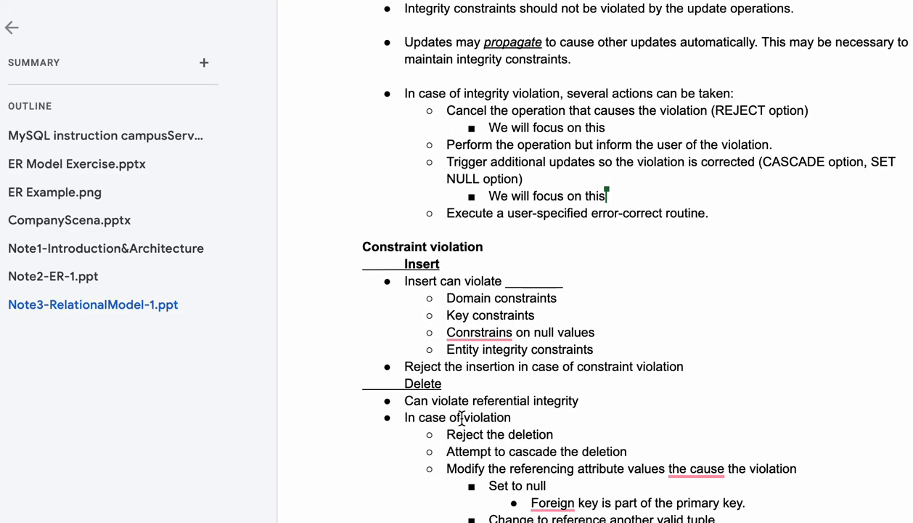
{"action": "scroll", "scroll_direction": "down", "scroll_amount": 3}
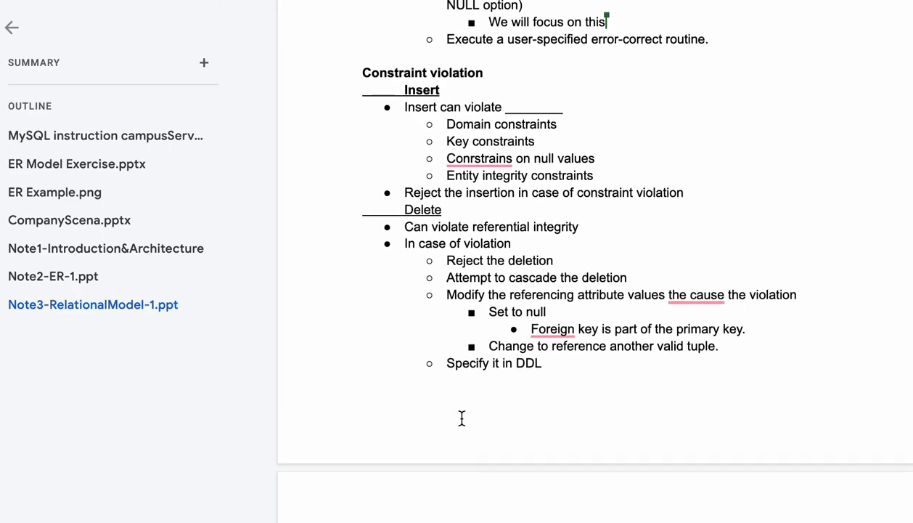